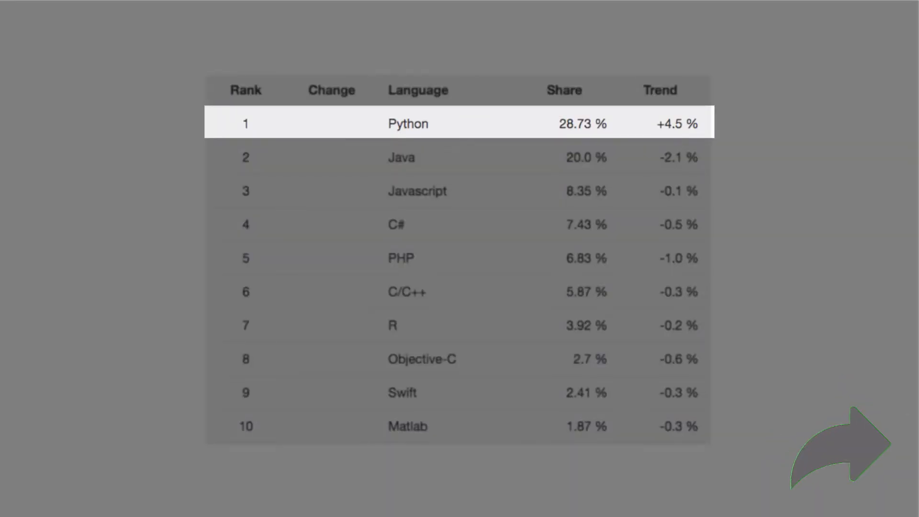
pyautogui.click(779, 455)
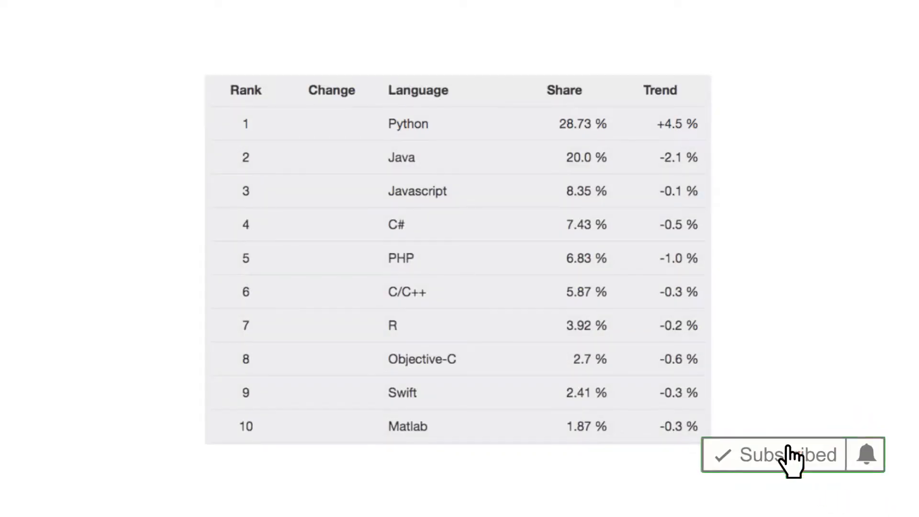